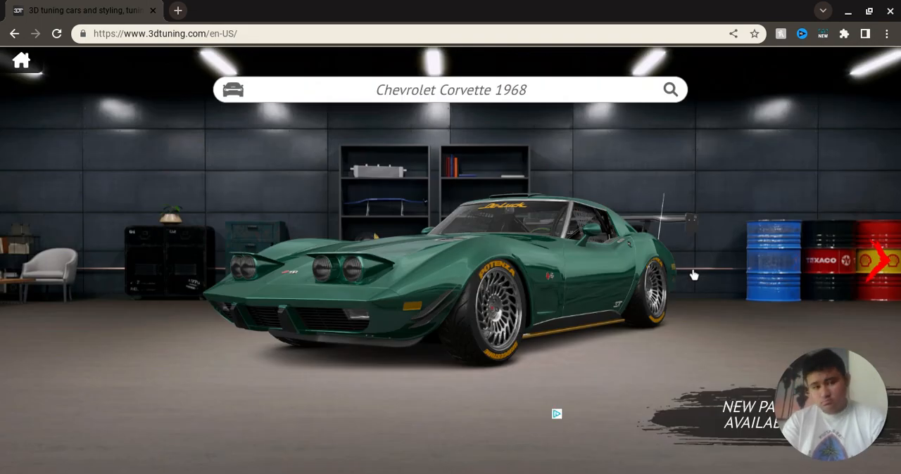
Bring up the car catalogue listing models like Corvette, Challenger and Mustang
left_click(450, 90)
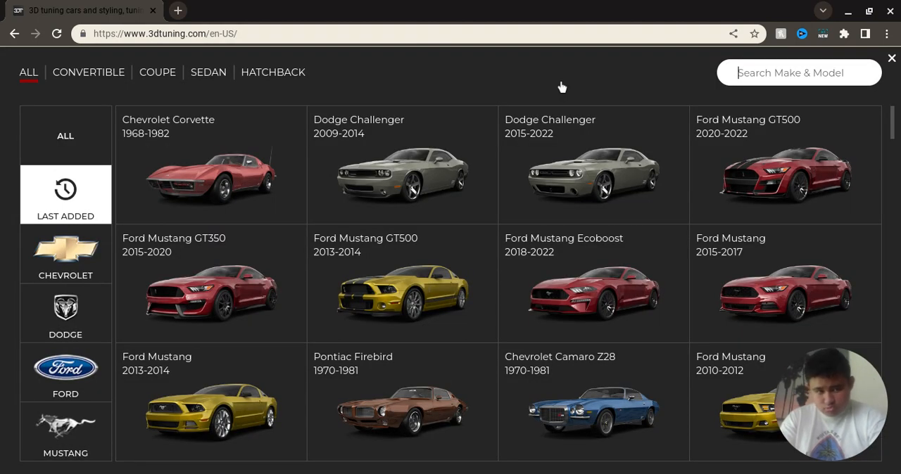
mouse_move(227, 141)
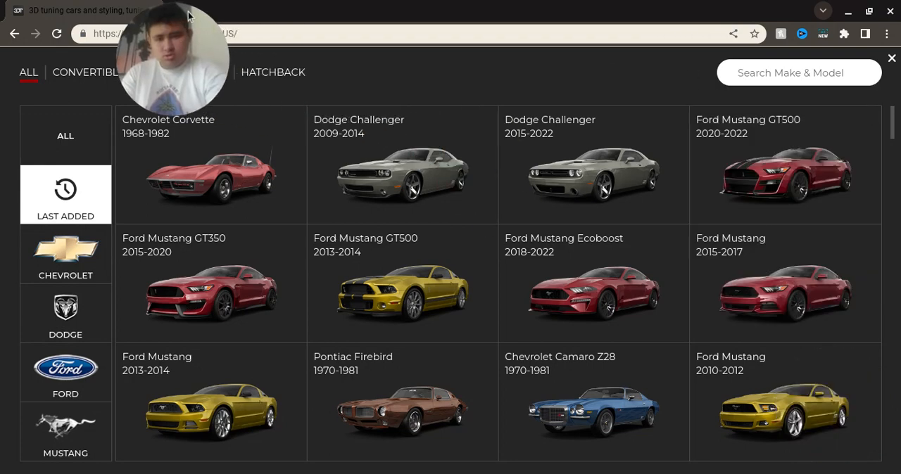
left_click(178, 10)
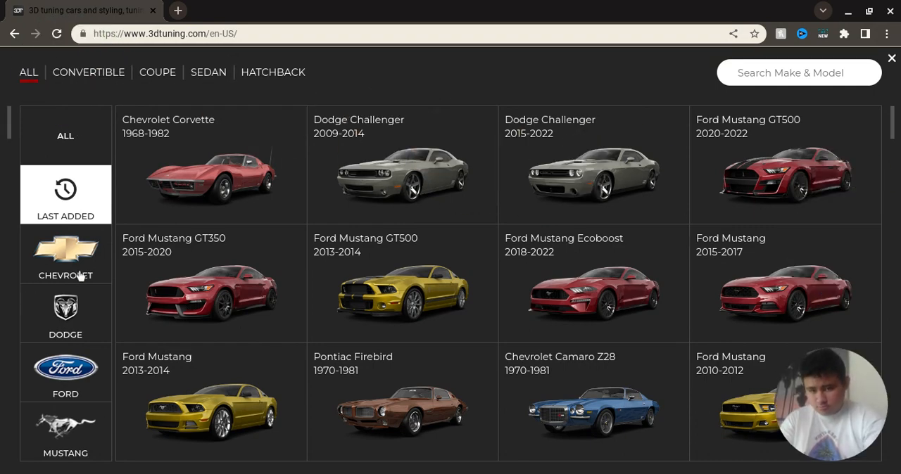
Filter to Chevrolet, pick the Corvette 2004–2013, and accept the usage agreement
left_click(65, 253)
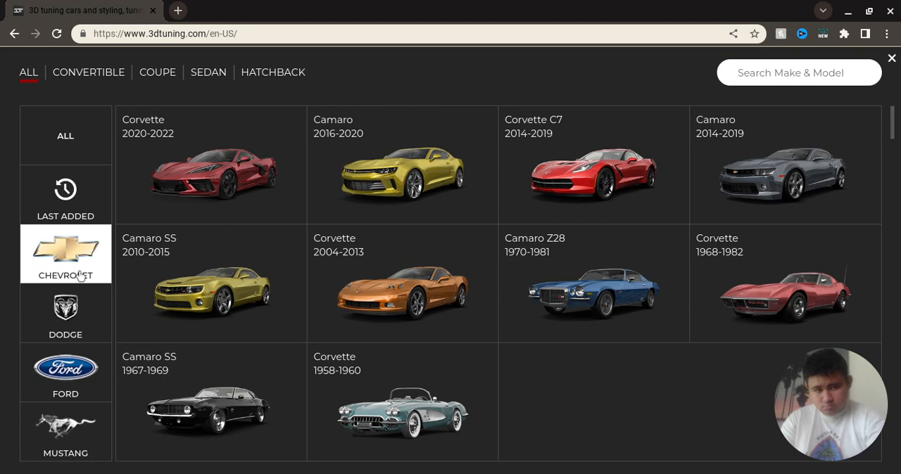
mouse_move(313, 344)
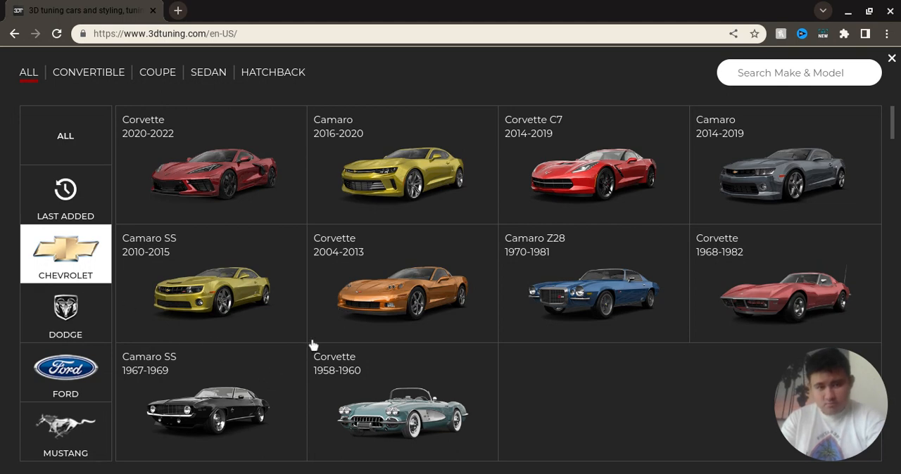
mouse_move(437, 299)
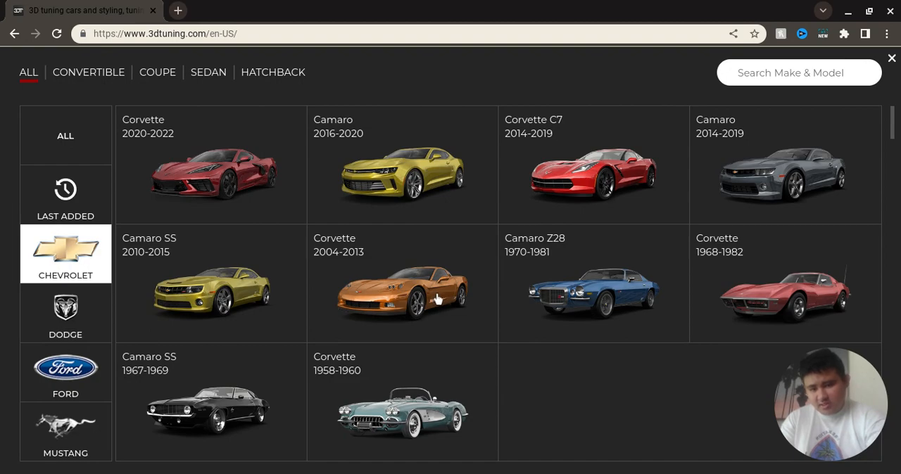
left_click(402, 292)
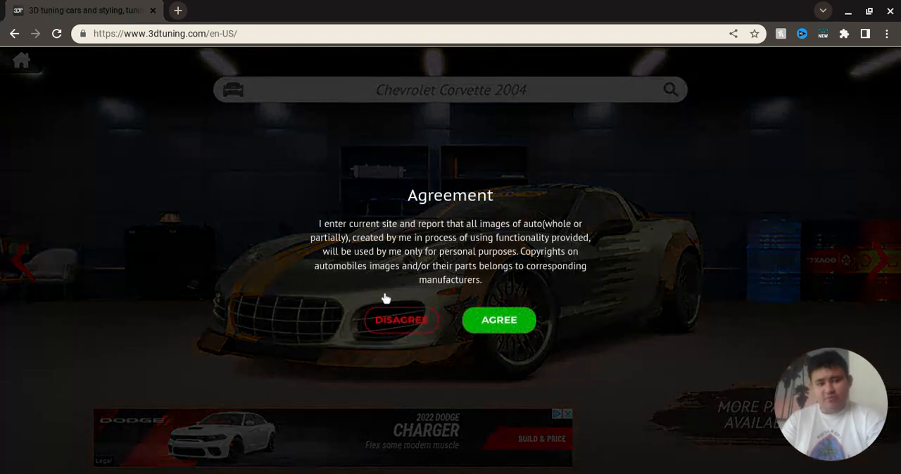
left_click(499, 320)
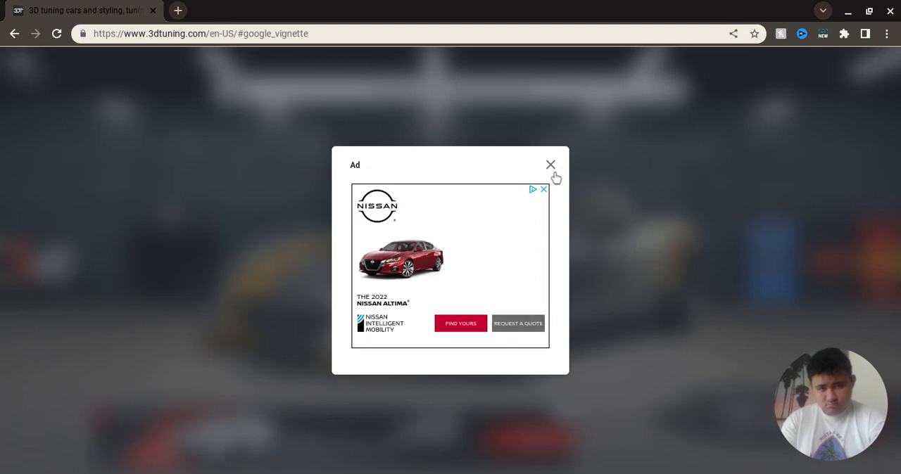
Dismiss the advertisement so the orange Corvette C6 2004 coupe loads
left_click(551, 165)
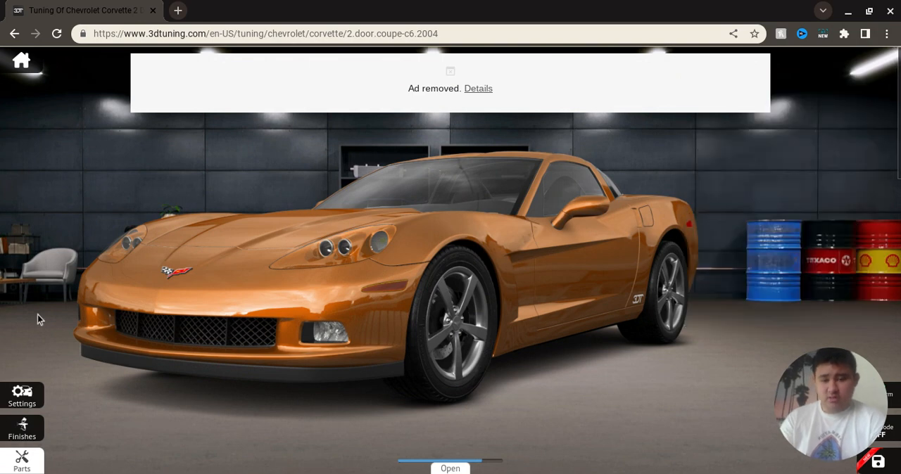
mouse_move(23, 408)
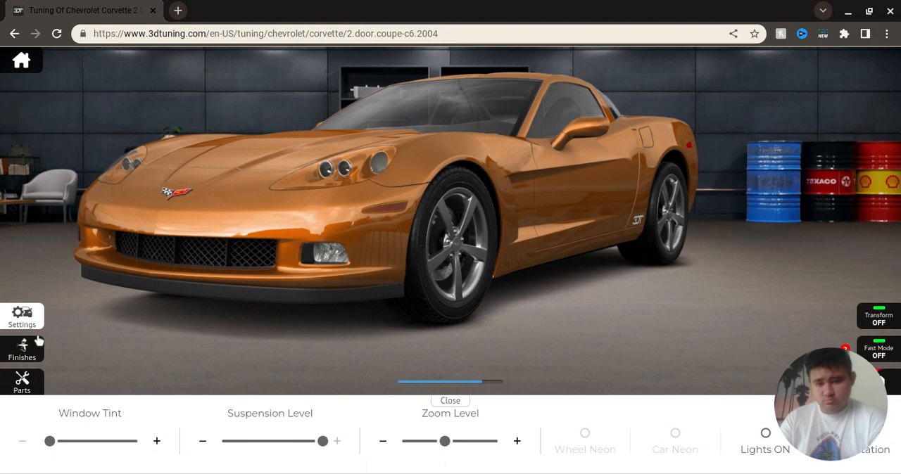
Apply the ZR1 kit from Trims & Kits, giving dark multi-spoke wheels
left_click(22, 384)
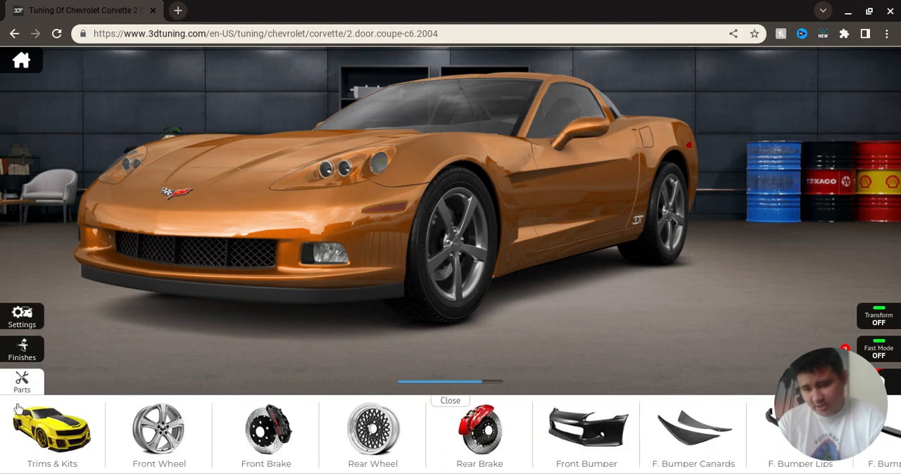
left_click(53, 430)
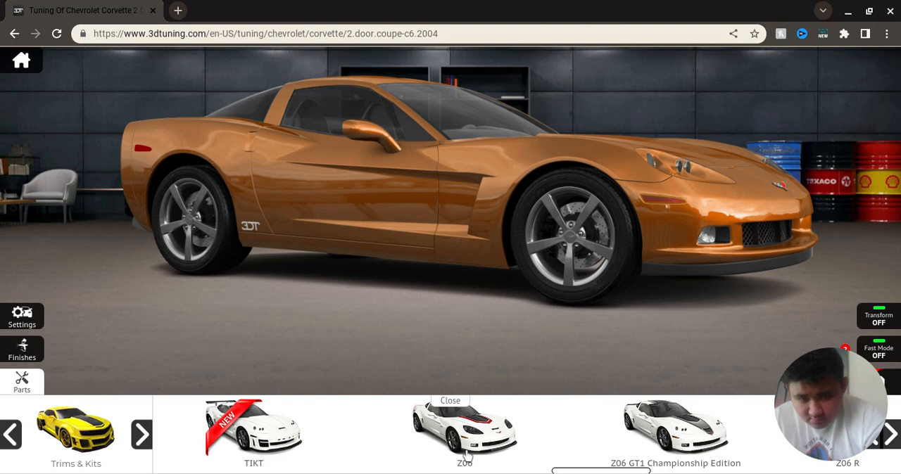
left_click(465, 430)
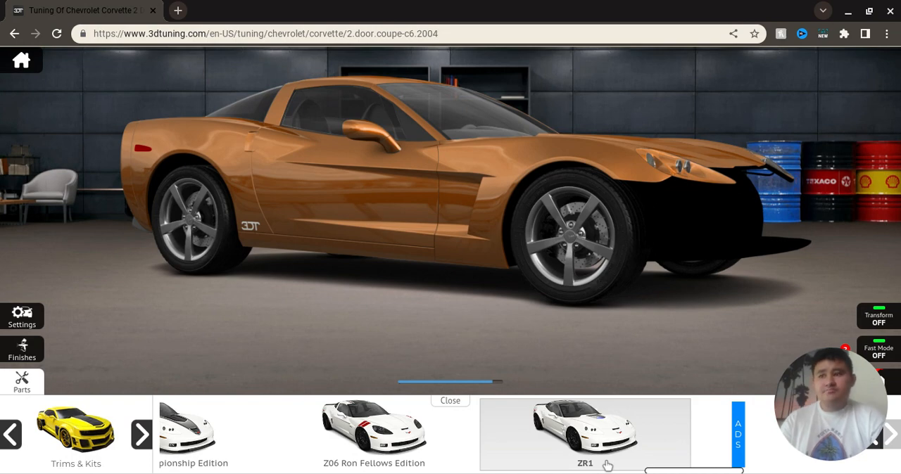
left_click(585, 433)
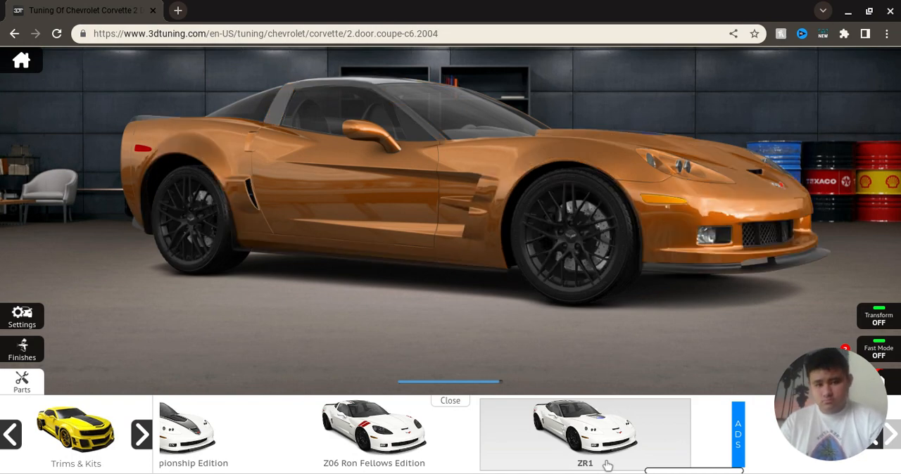
left_click(21, 383)
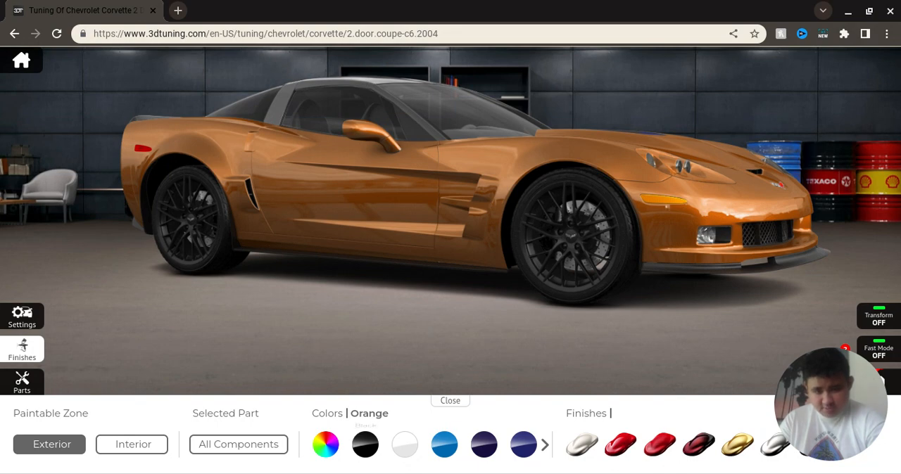
Paint the ZR1 Corvette's exterior white using the colour wheel
left_click(325, 444)
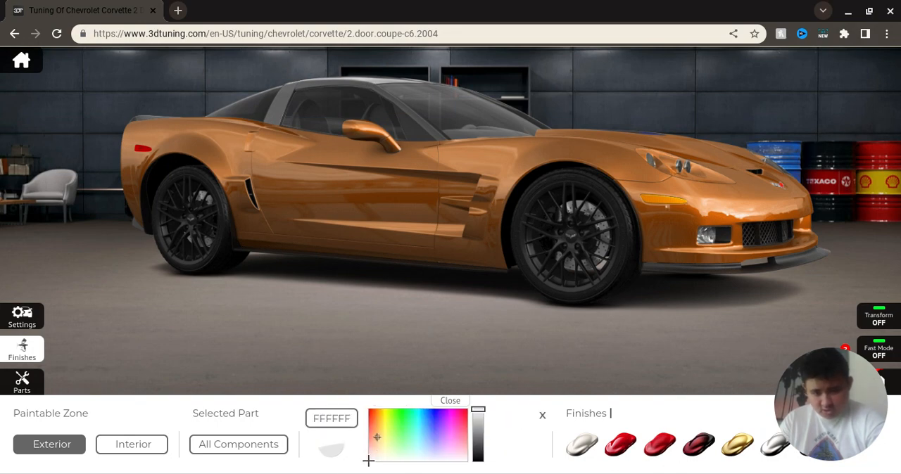
left_click(375, 438)
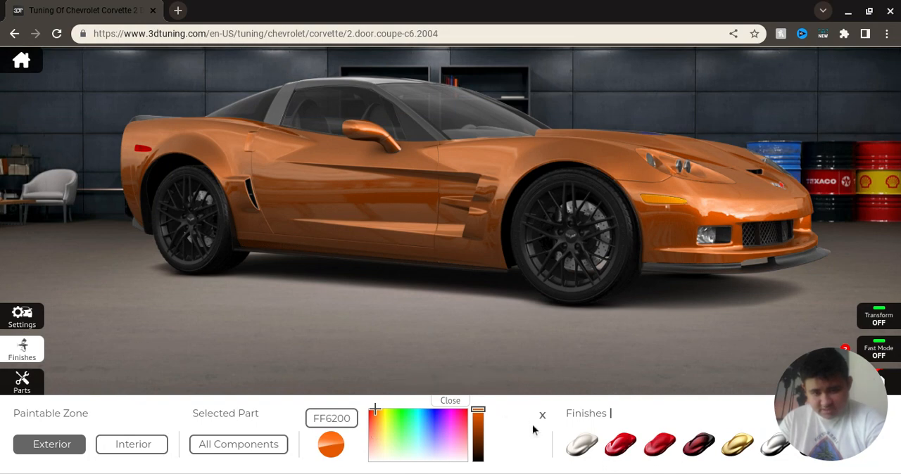
left_click(542, 416)
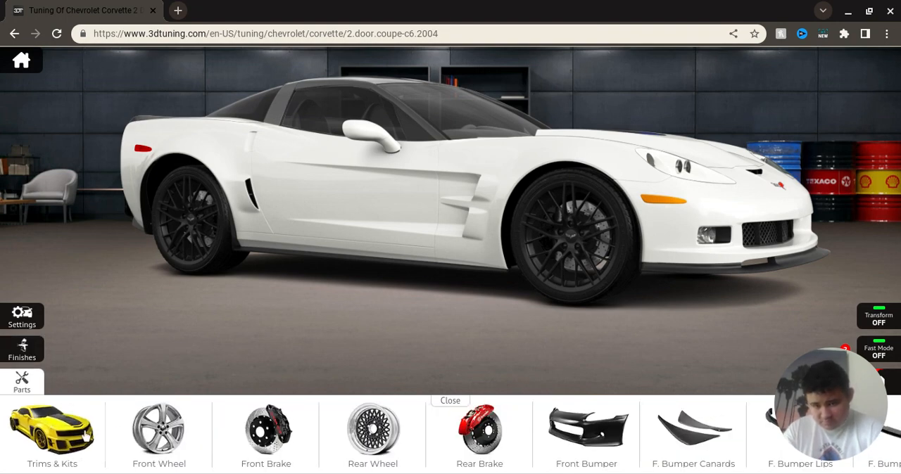
Move through the parts list to Interior and open its colour finishes
left_click(158, 433)
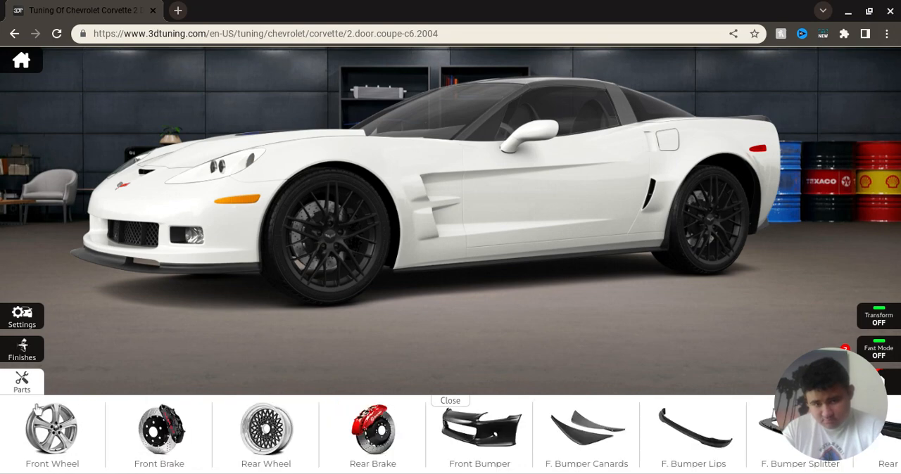
mouse_move(293, 266)
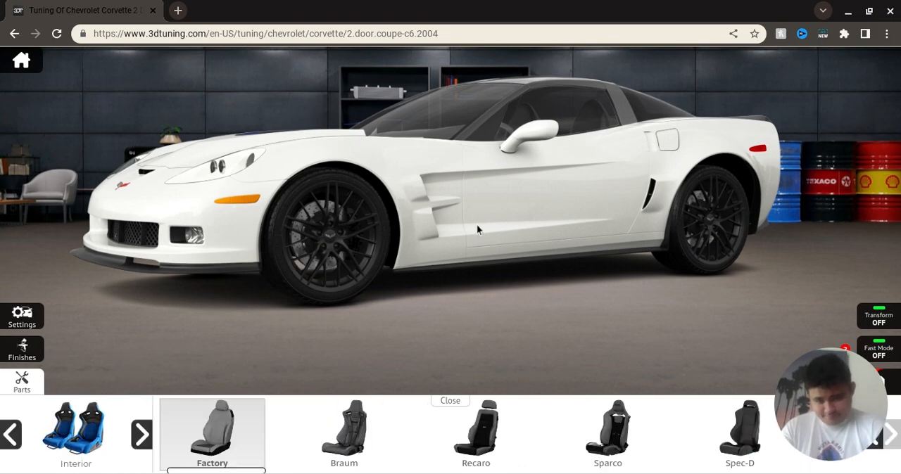
mouse_move(385, 401)
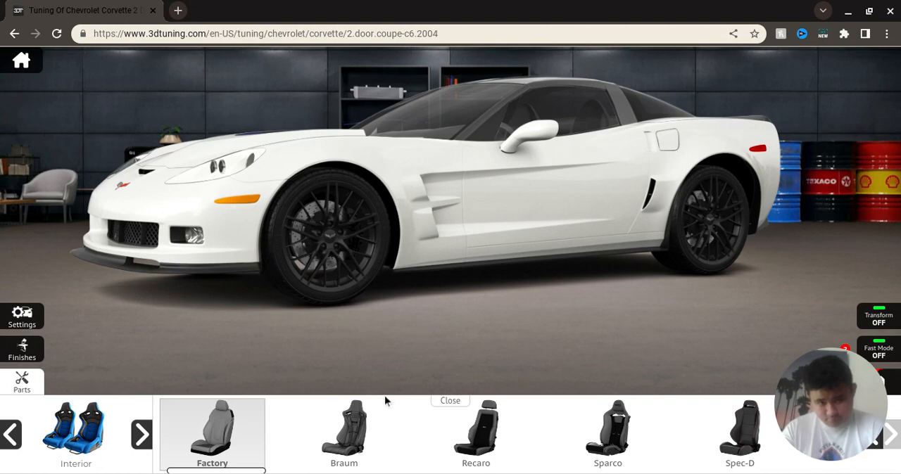
left_click(344, 433)
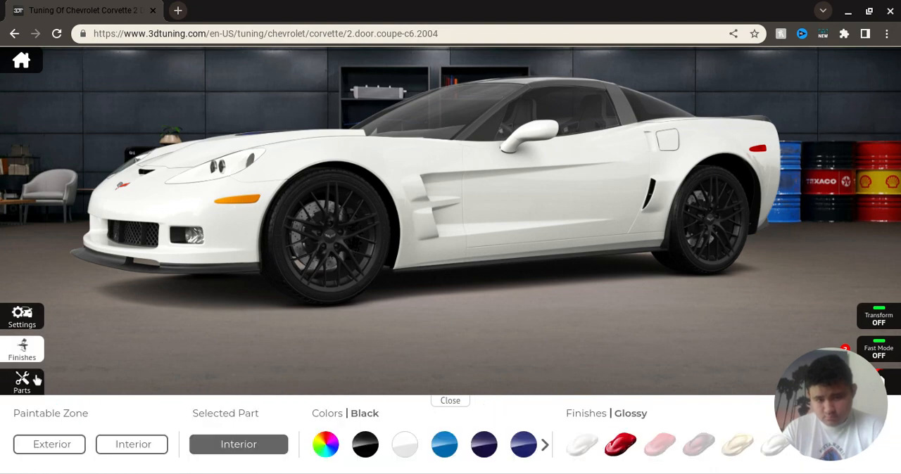
left_click(325, 444)
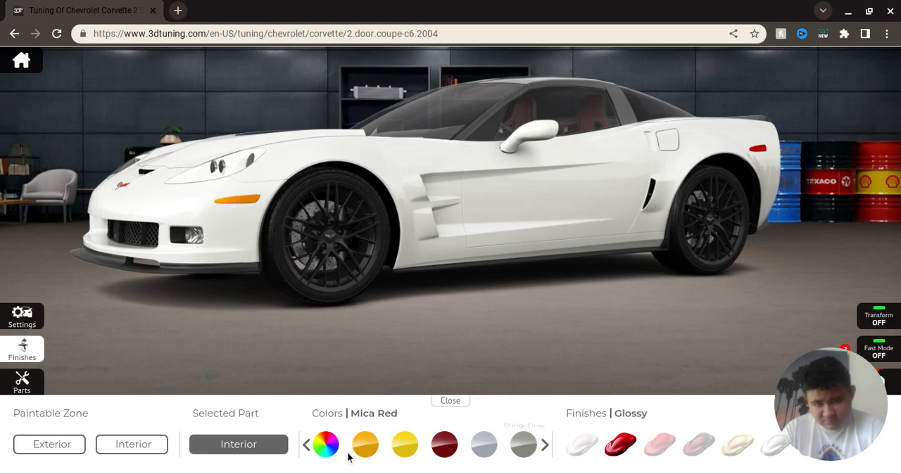
Give the interior a vivid blue custom colour from the colour picker
left_click(544, 444)
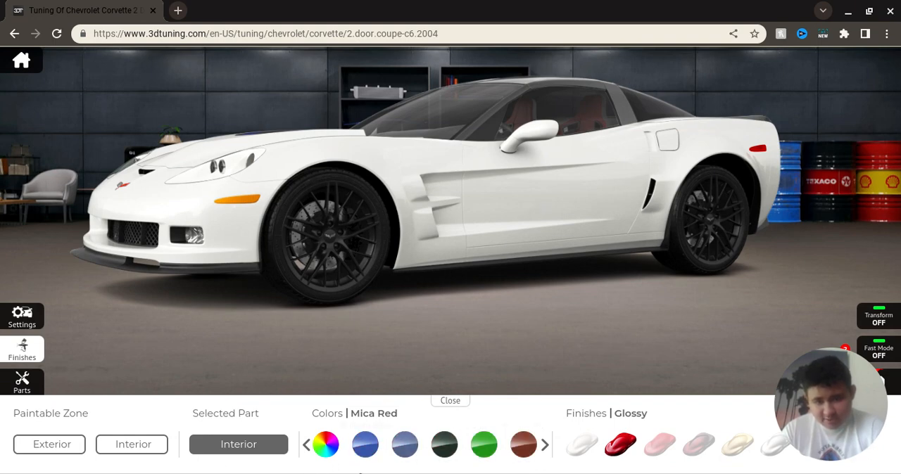
left_click(365, 444)
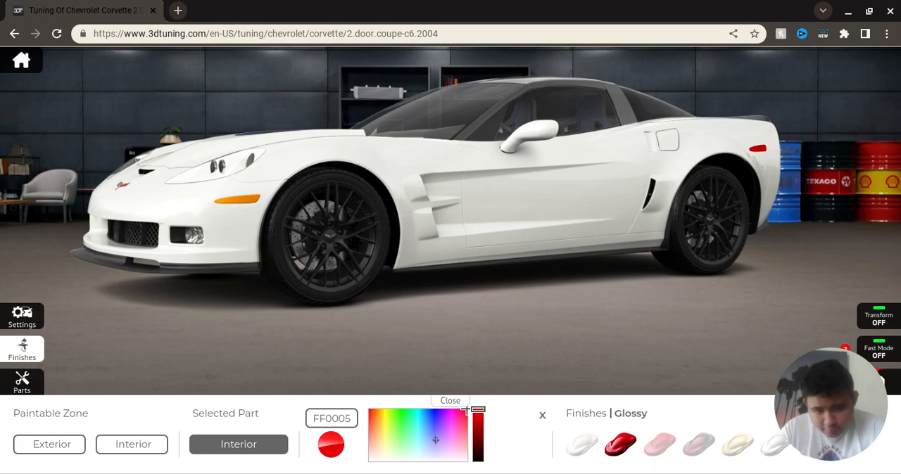
left_click(435, 412)
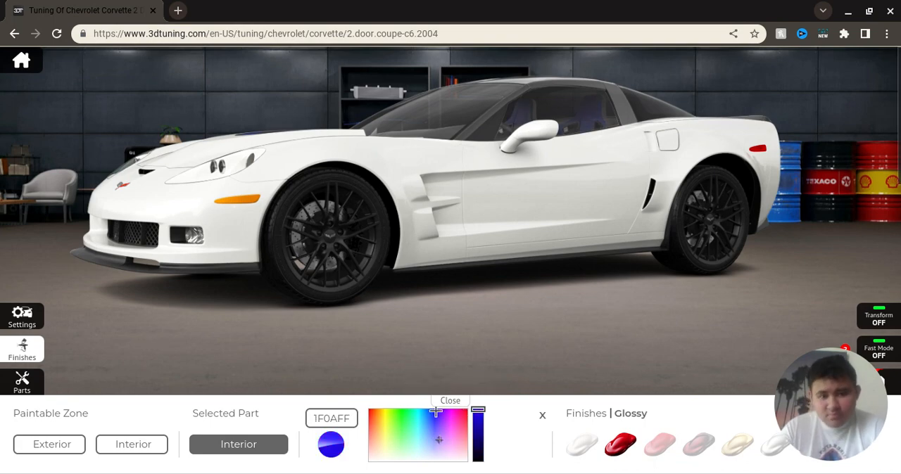
left_click(542, 415)
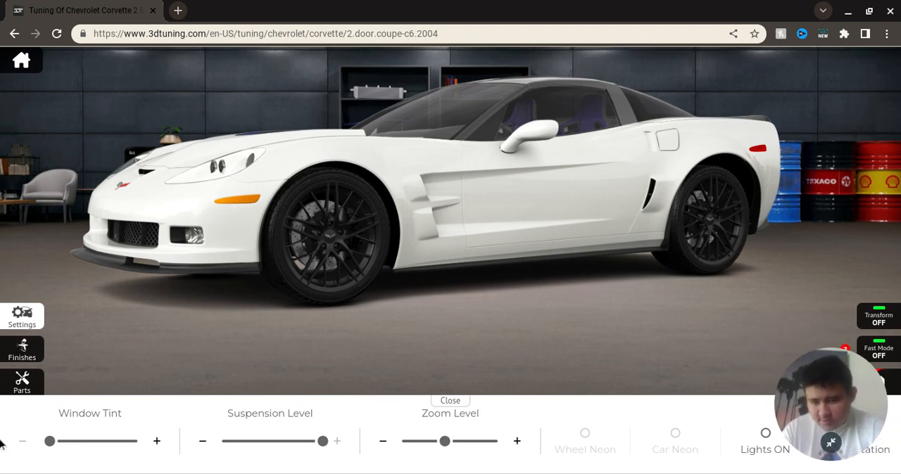
Show the Window Tint, Suspension Level and Zoom Level sliders
left_click(21, 383)
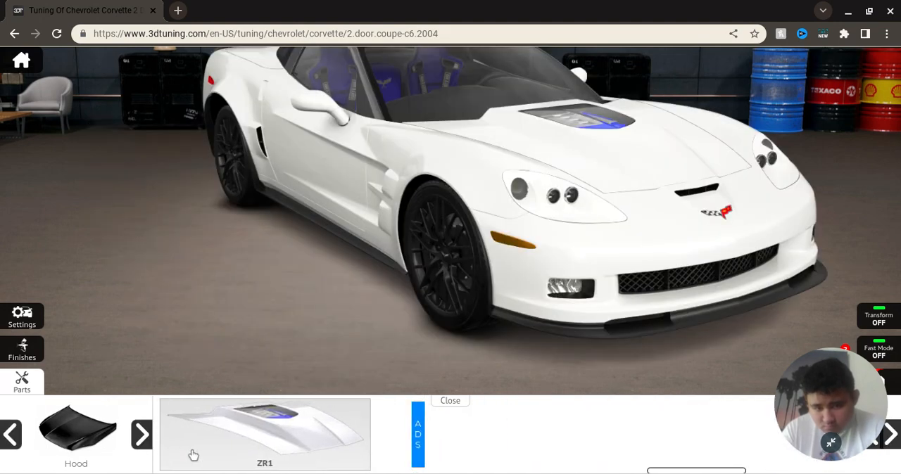
mouse_move(618, 128)
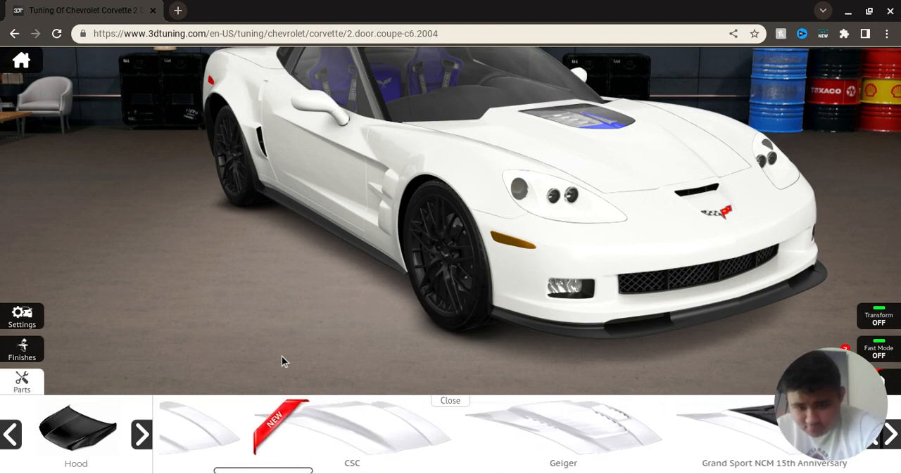
Browse hood alternatives like CSC and Geiger, keeping the ZR1 hood
left_click(140, 435)
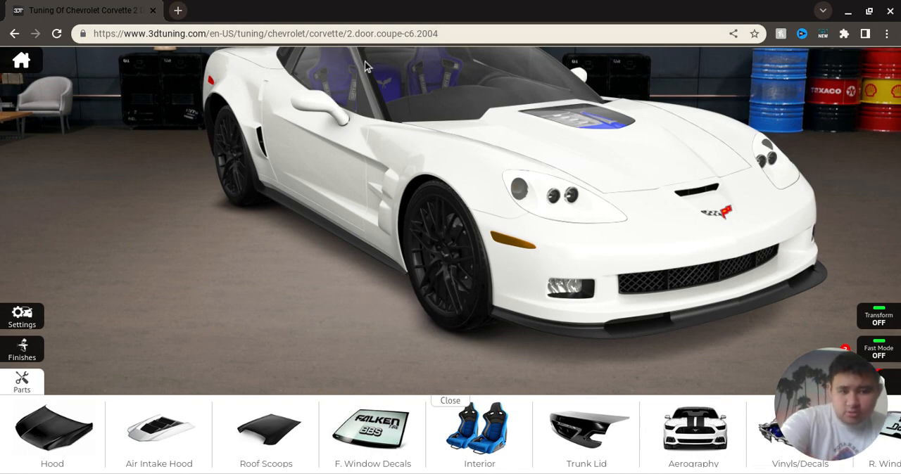
mouse_move(204, 284)
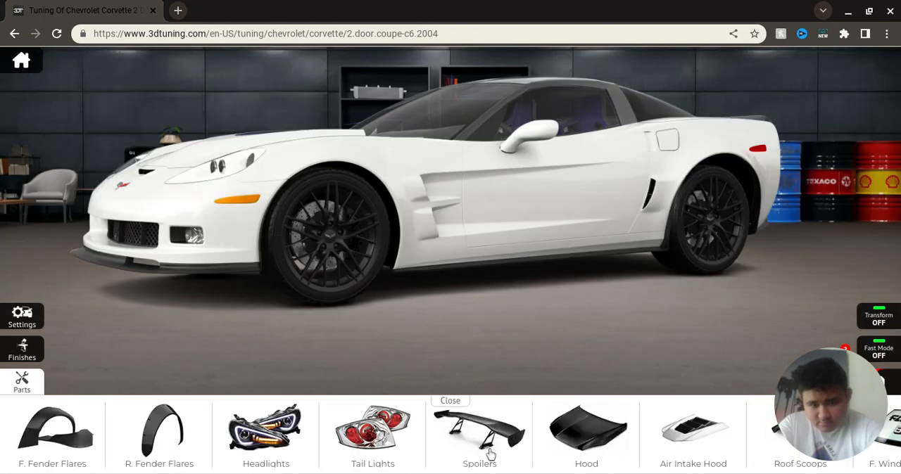
Look over the tail lights, then fit the dark-housed Z06 headlights
left_click(372, 433)
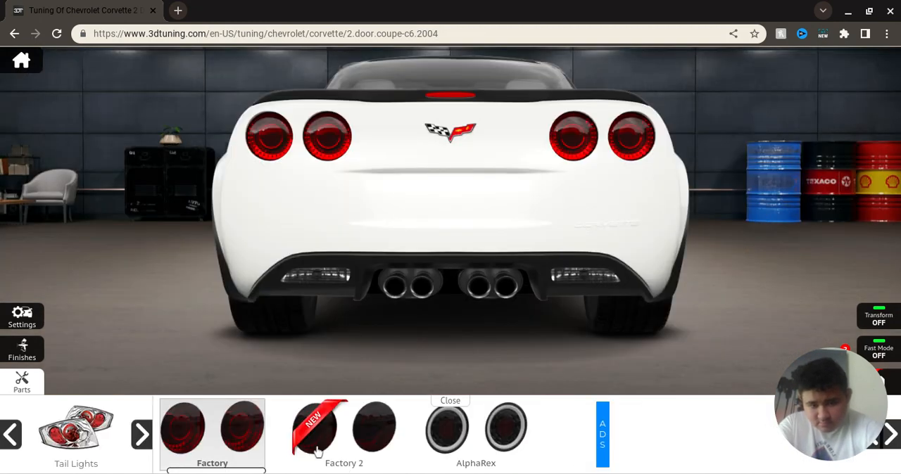
left_click(22, 382)
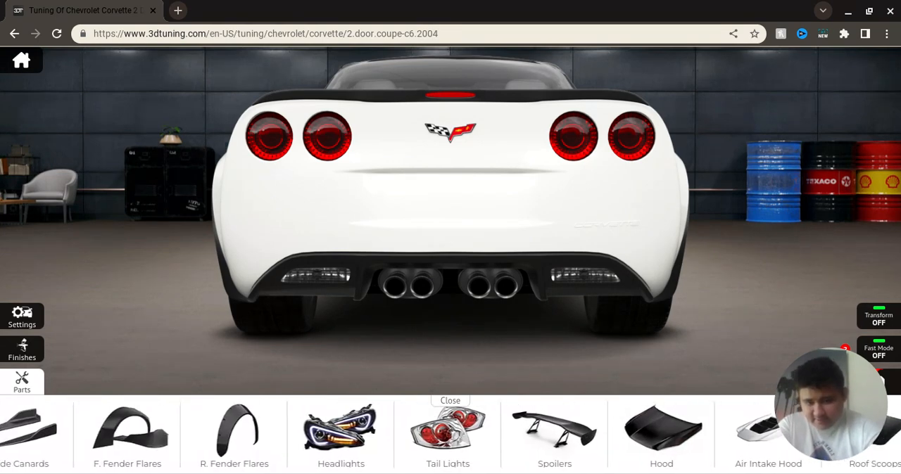
left_click(341, 429)
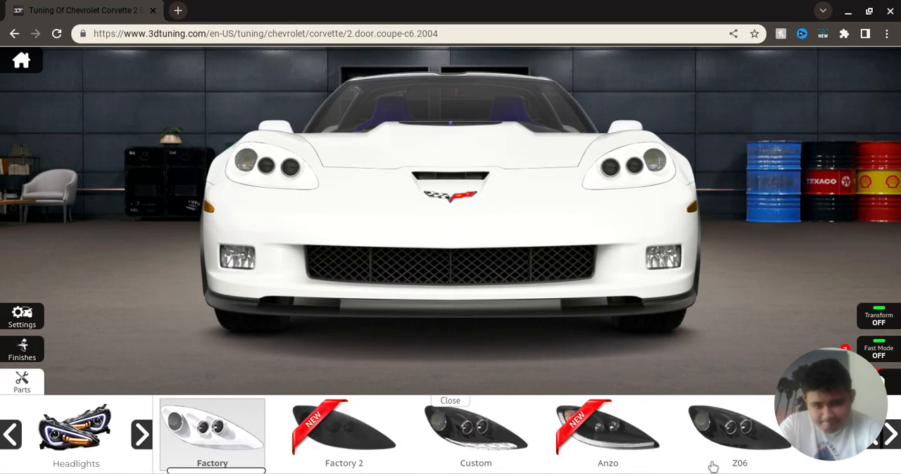
left_click(739, 433)
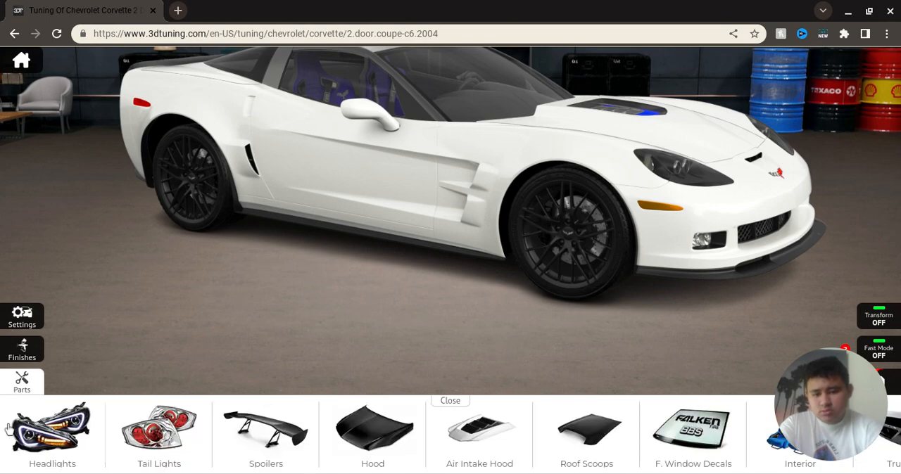
scroll("left", 3)
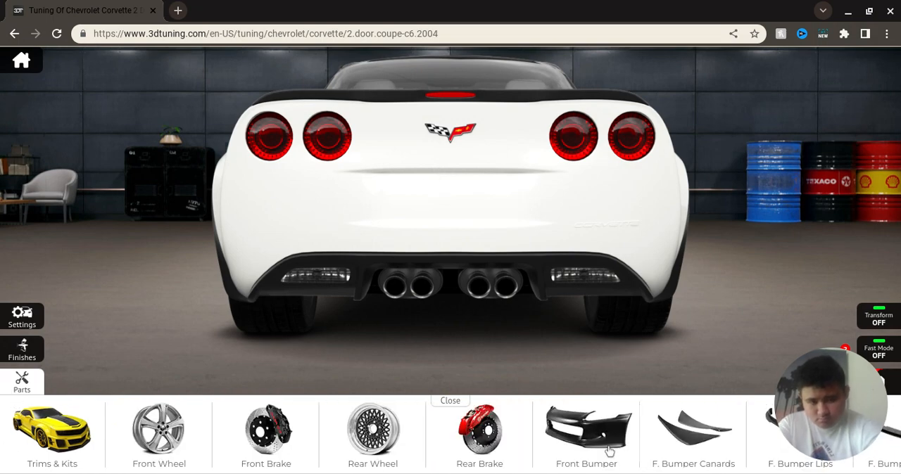
left_click(585, 433)
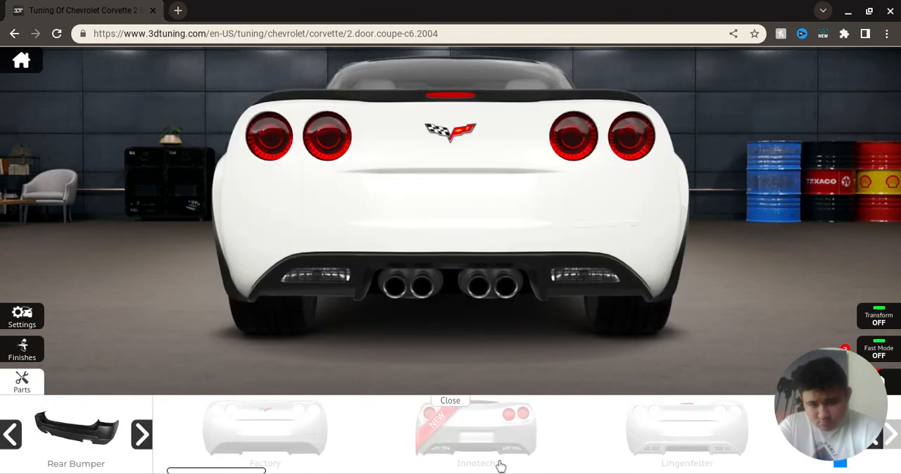
left_click(21, 382)
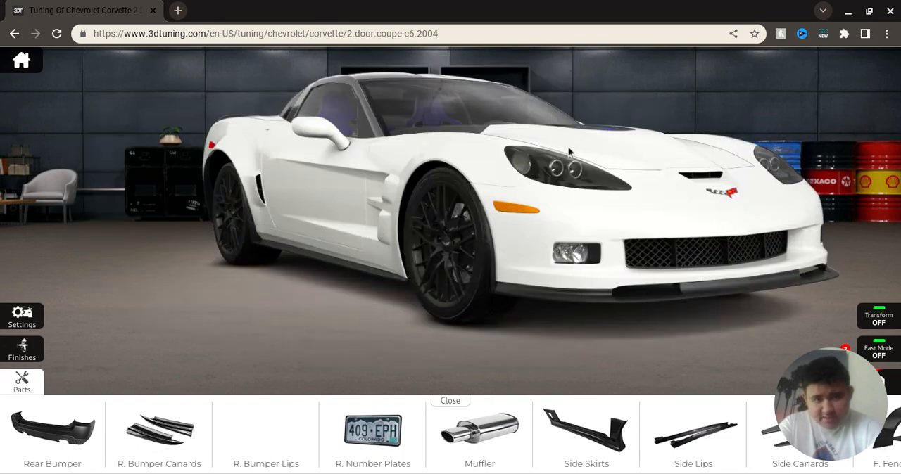
left_click(22, 350)
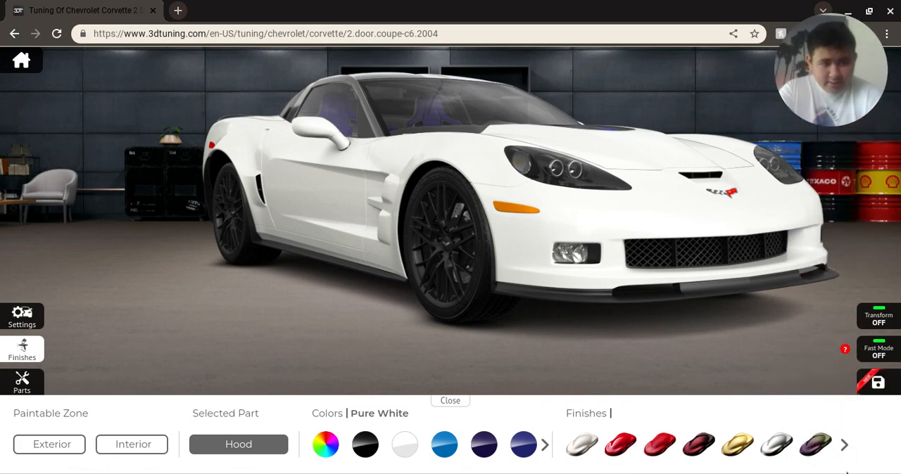
Apply the carbon fibre finish to the Corvette's hood
left_click(546, 444)
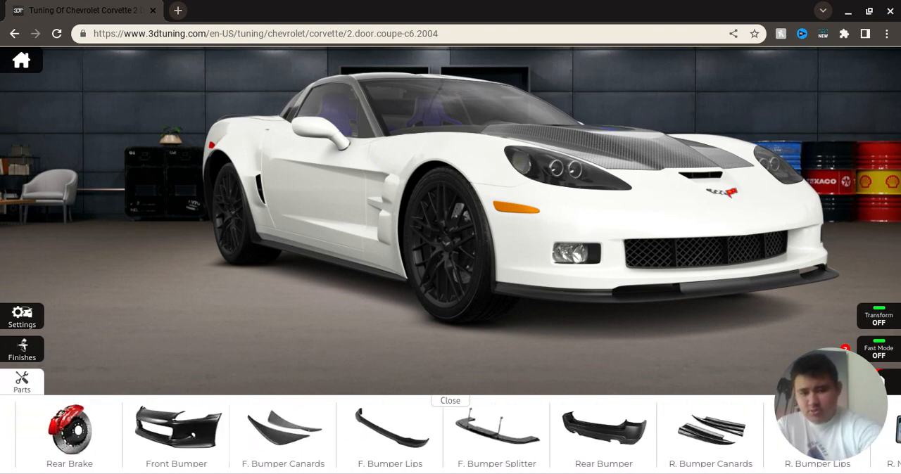
left_click(69, 434)
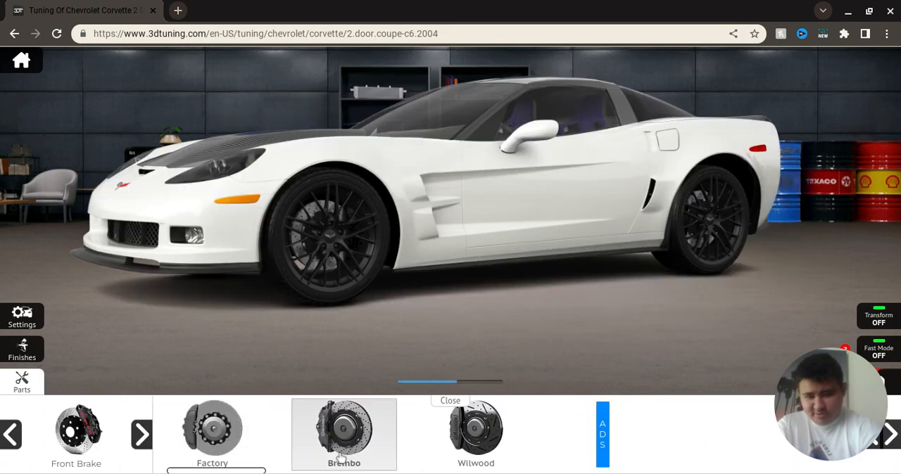
Fit Brembo front brakes and paint the front and rear calipers glossy Brilliant Blue
left_click(22, 350)
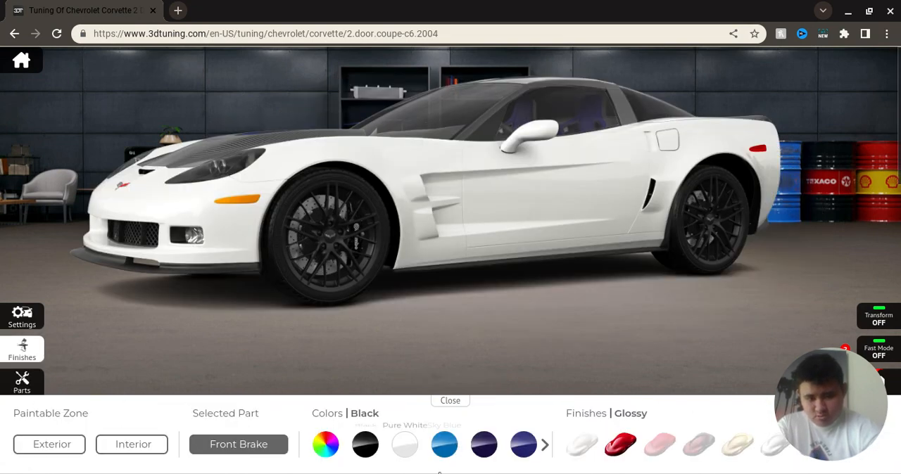
left_click(544, 444)
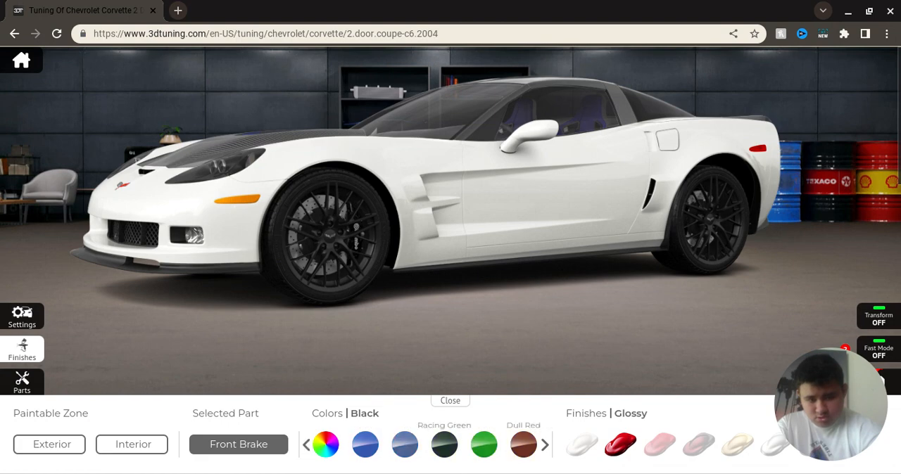
left_click(365, 444)
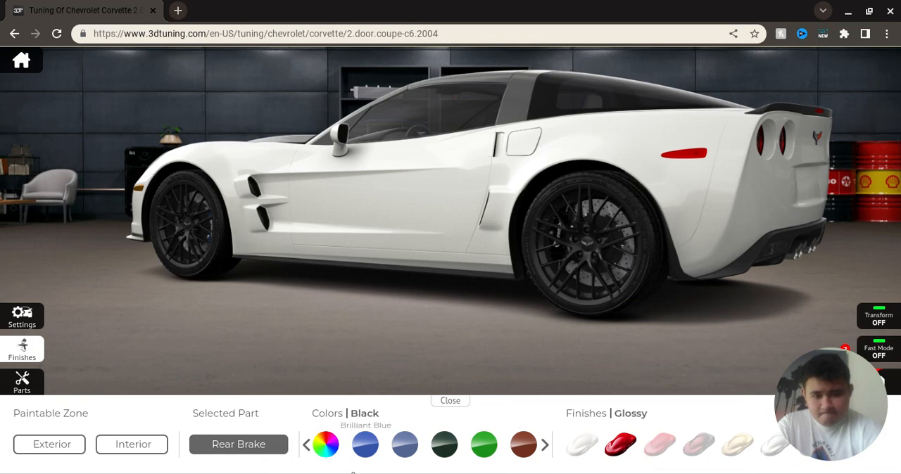
left_click(364, 445)
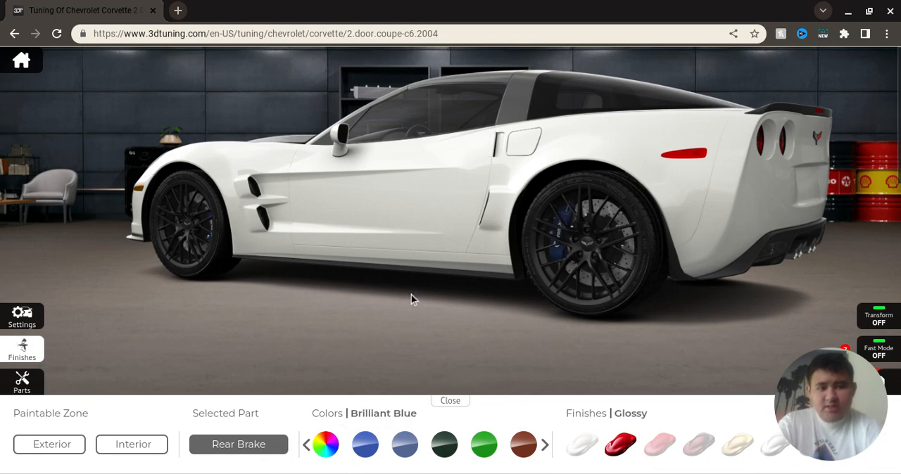